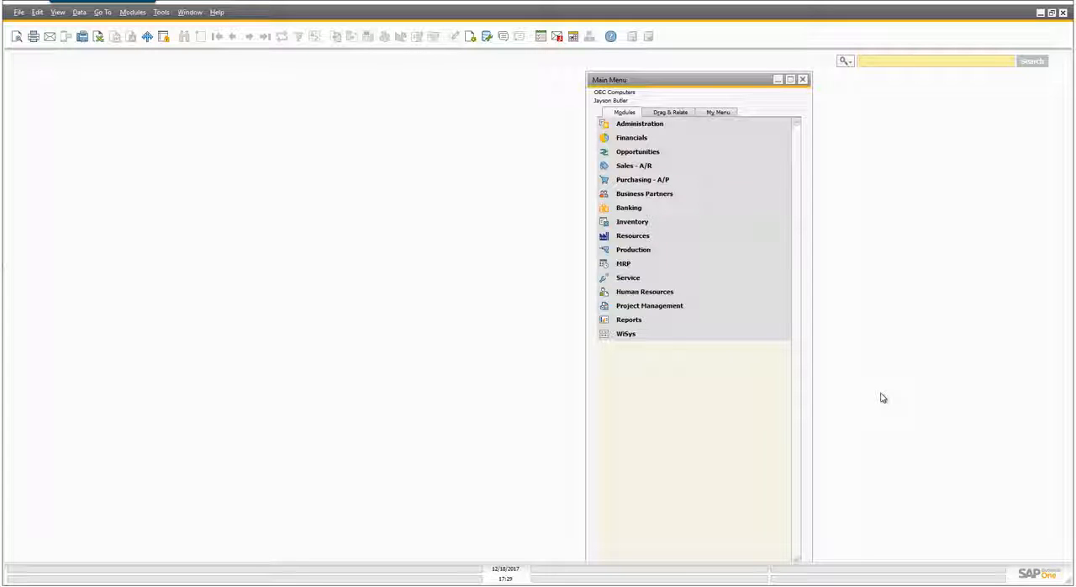
mouse_move(876, 387)
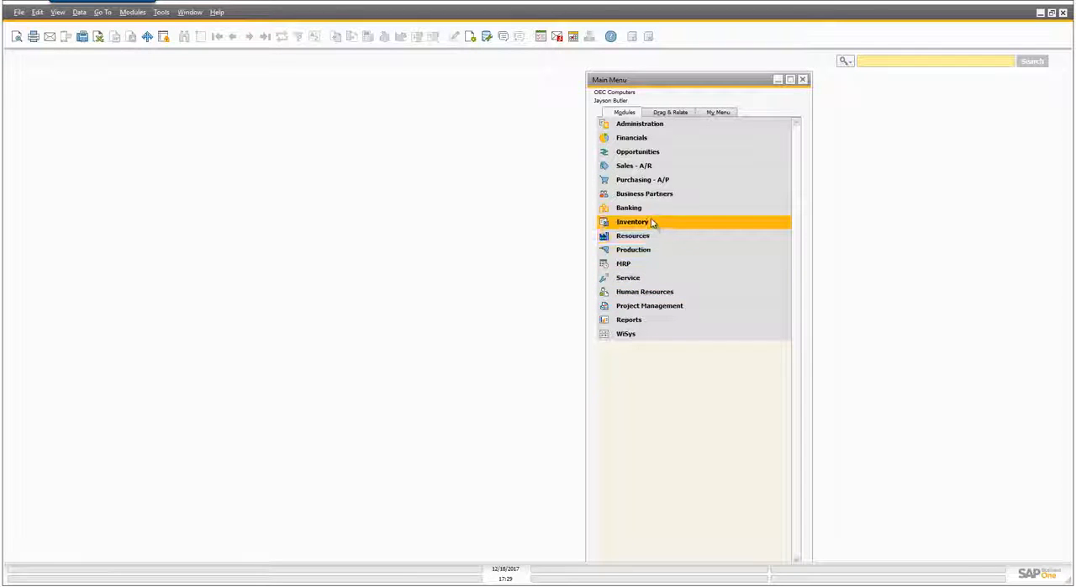
Browse Sales Order back to order 1238 with its J.B. Officeprint 1186 line and cancel out of the form
left_click(634, 164)
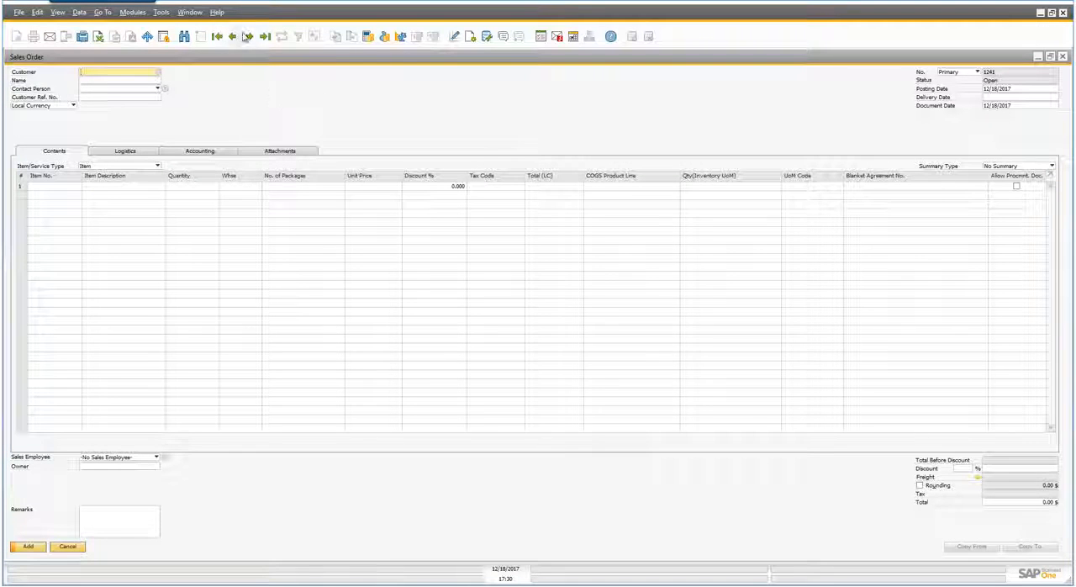
left_click(248, 35)
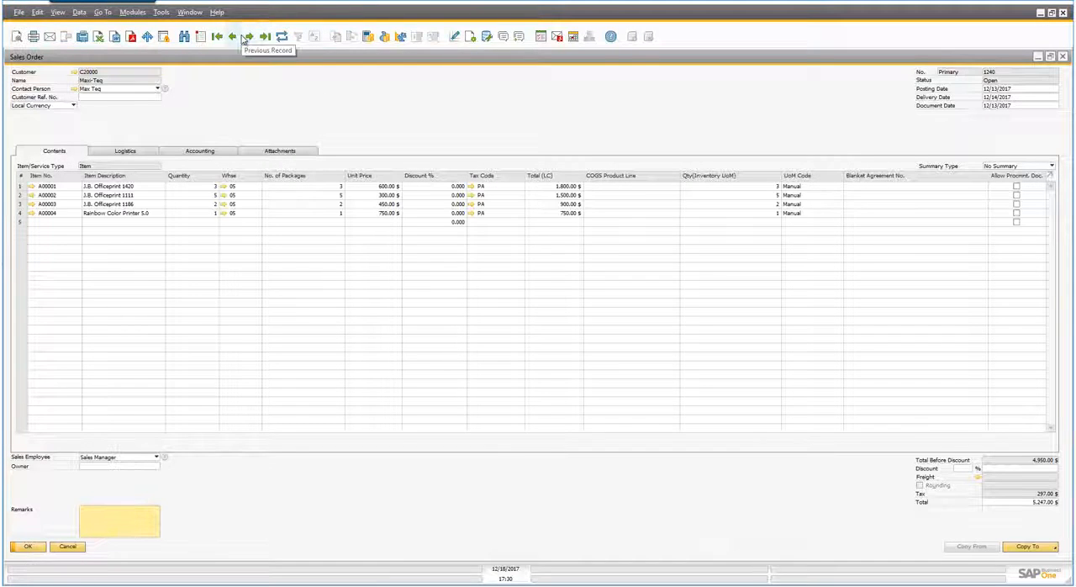
left_click(232, 37)
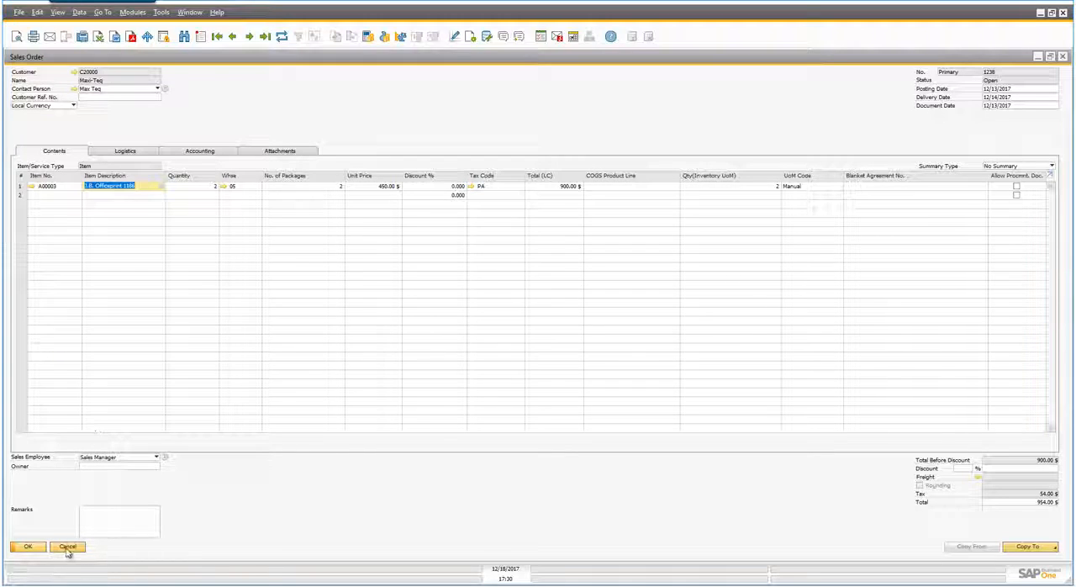
left_click(68, 546)
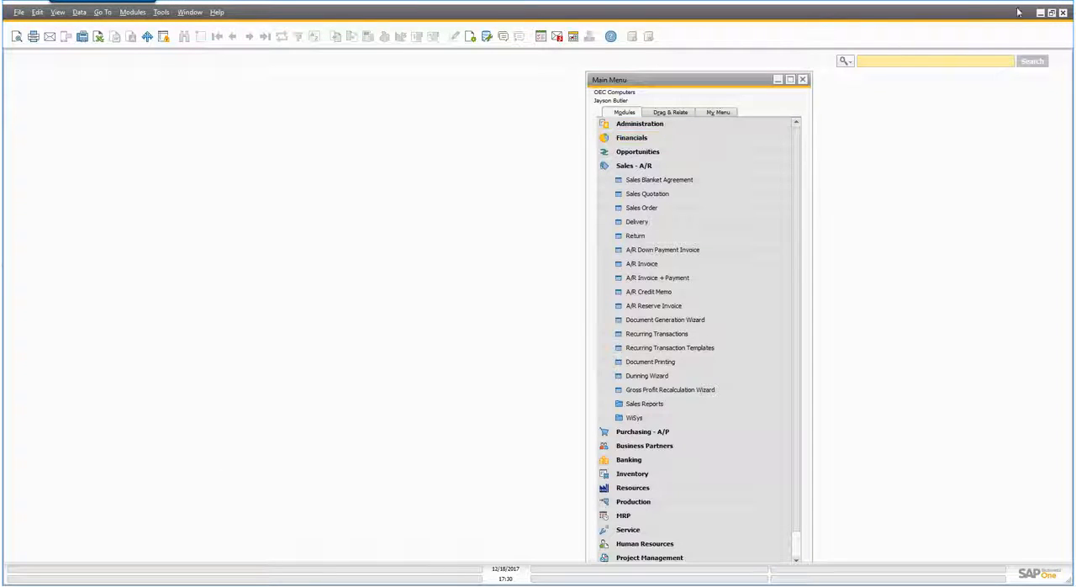
In Pack Cartons, pack one A00003 from order 1238 into new carton 113 on new shipment 10114
left_click(634, 417)
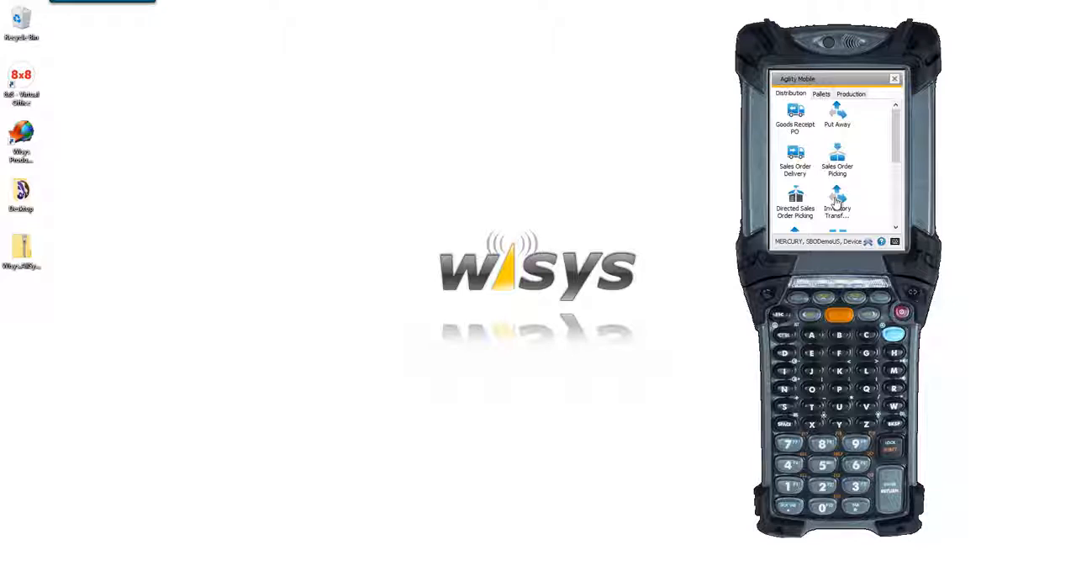
scroll("down", 3)
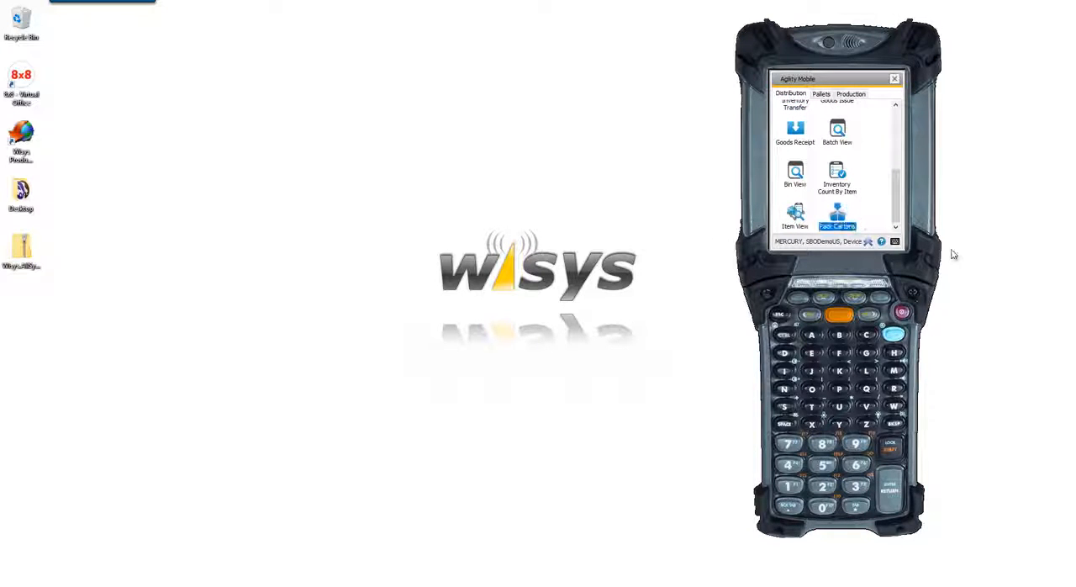
left_click(837, 217)
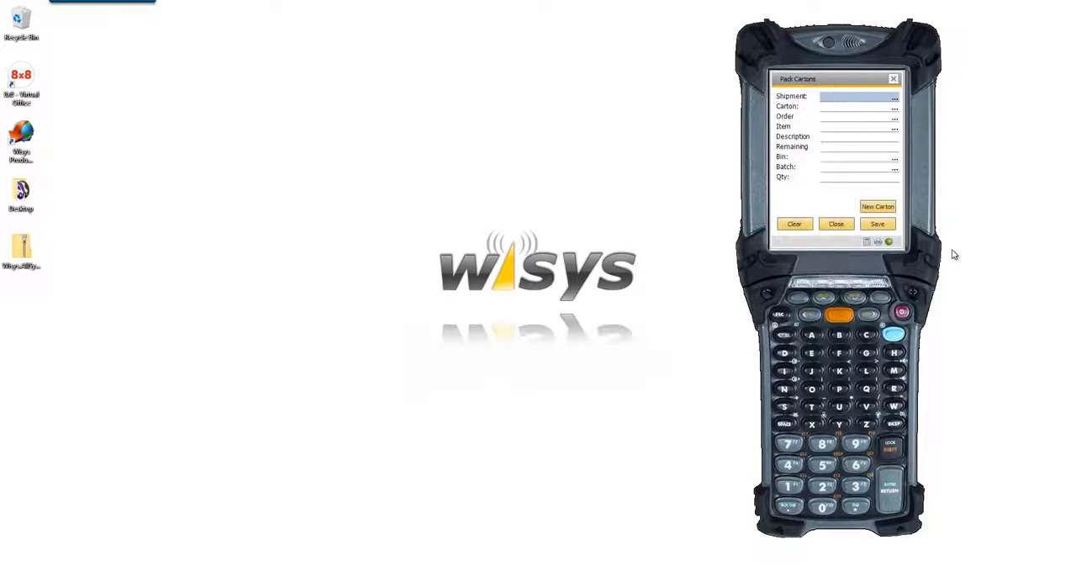
left_click(877, 205)
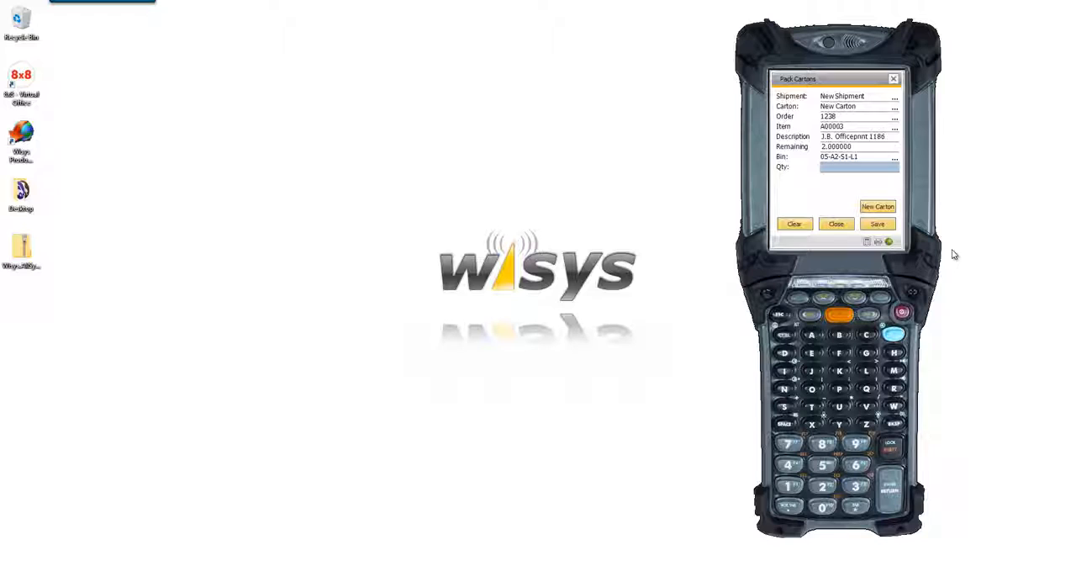
left_click(878, 223)
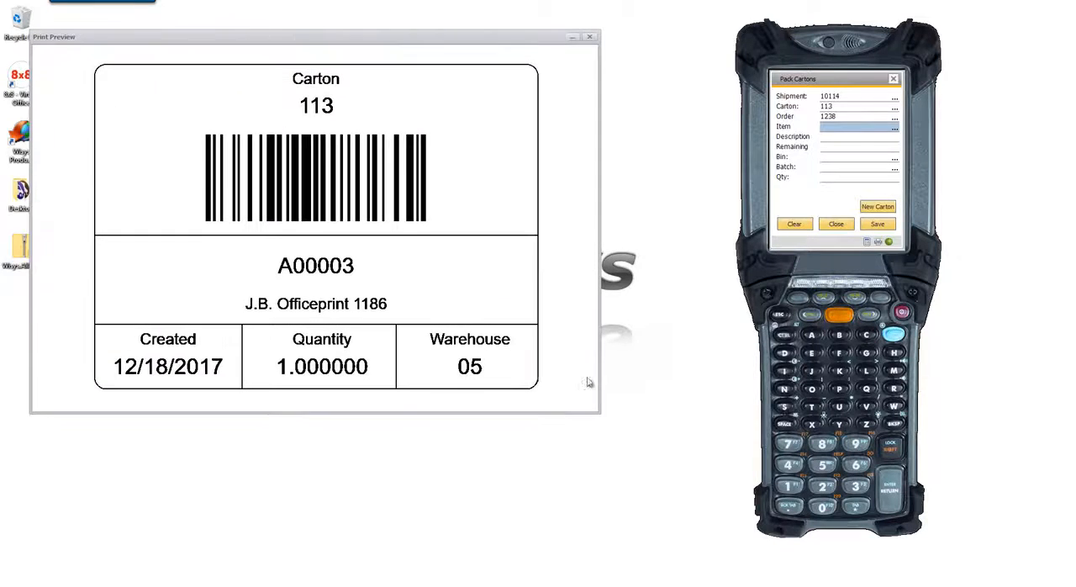
Review the carton 113 label preview and close it to reach shipment 10114 in the shipping tree
left_click_drag(316, 37, 400, 54)
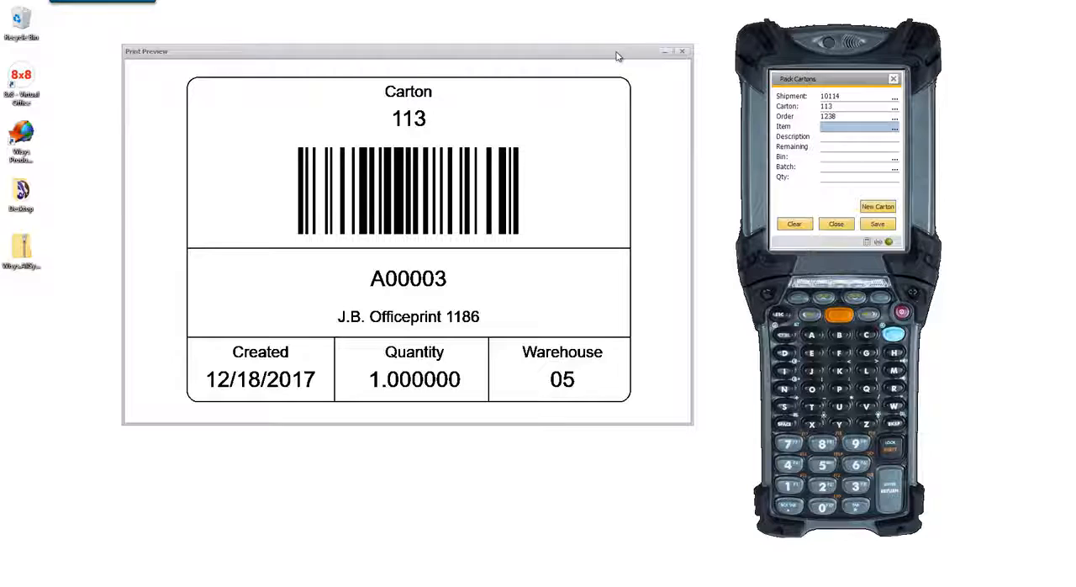
mouse_move(649, 61)
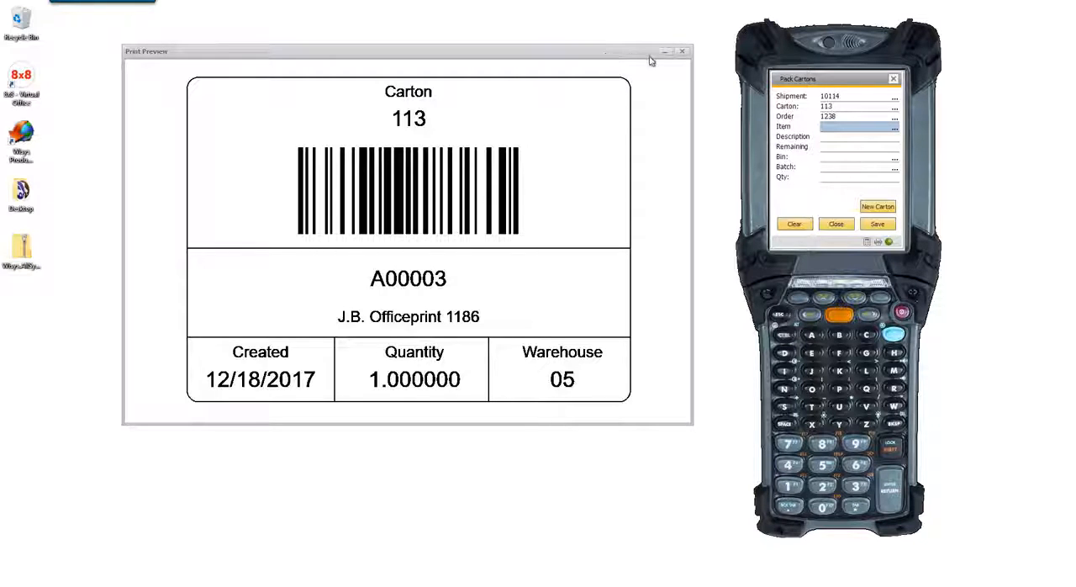
left_click(683, 52)
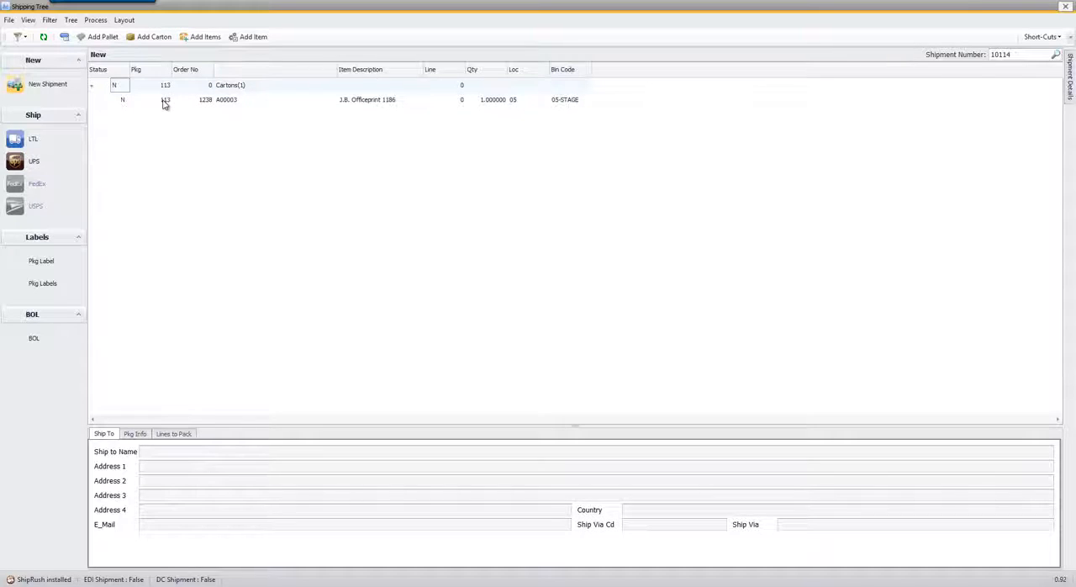
Select carton 113 to show the Max Tag ship-to address and UPS Ground method
left_click(165, 84)
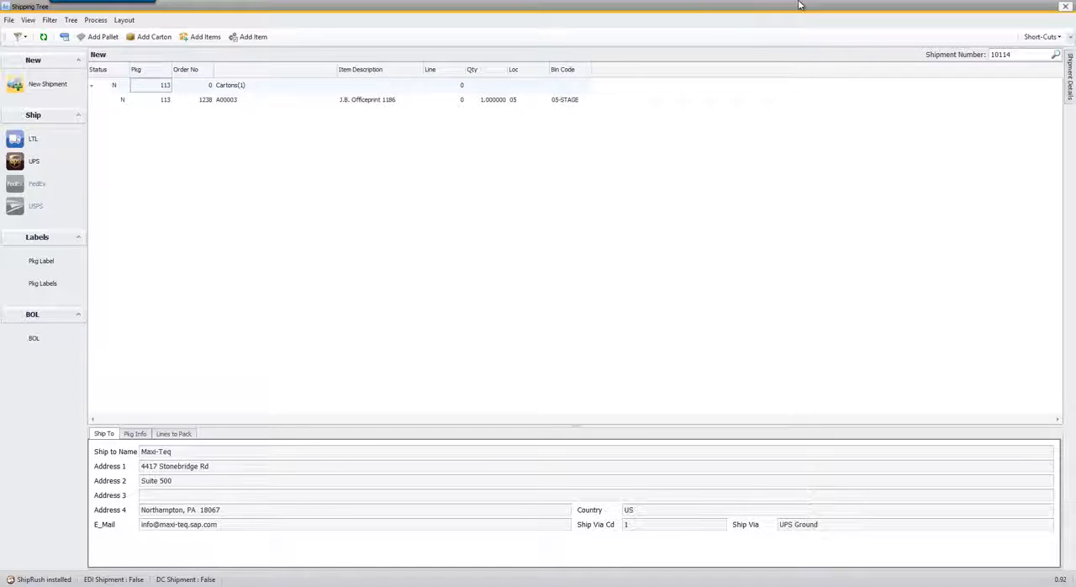
mouse_move(1040, 10)
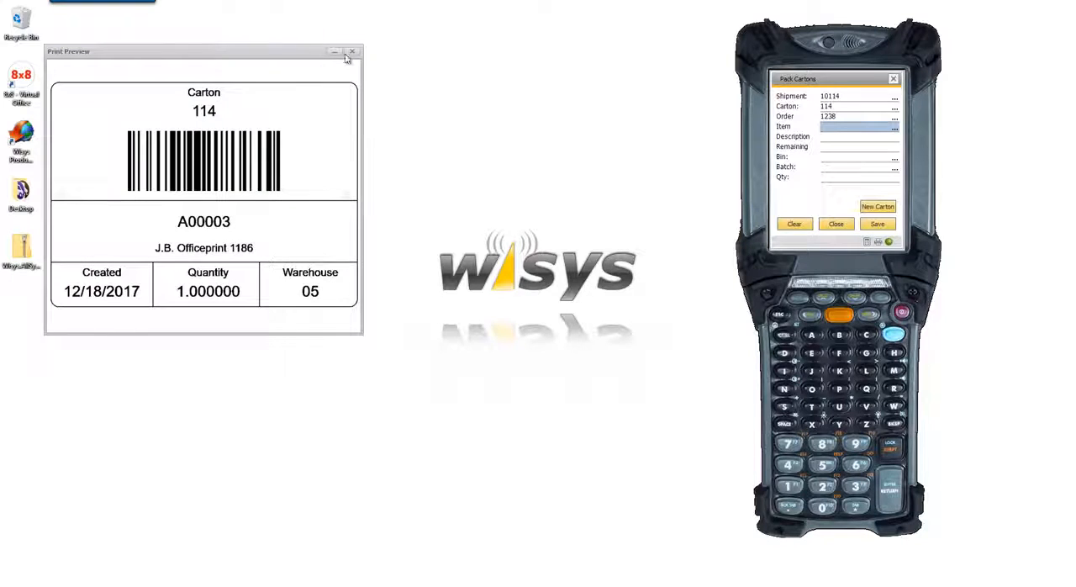
Close the carton 114 label preview after packing the second A00003 unit
left_click(353, 52)
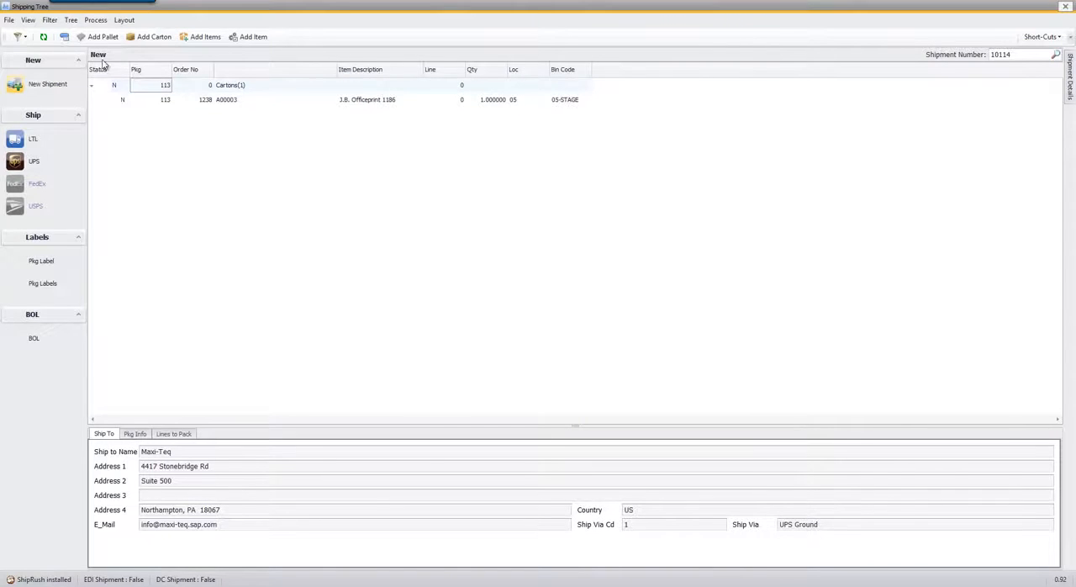
Refresh shipment 10114 so cartons 113 and 114 both appear in the tree
left_click(155, 37)
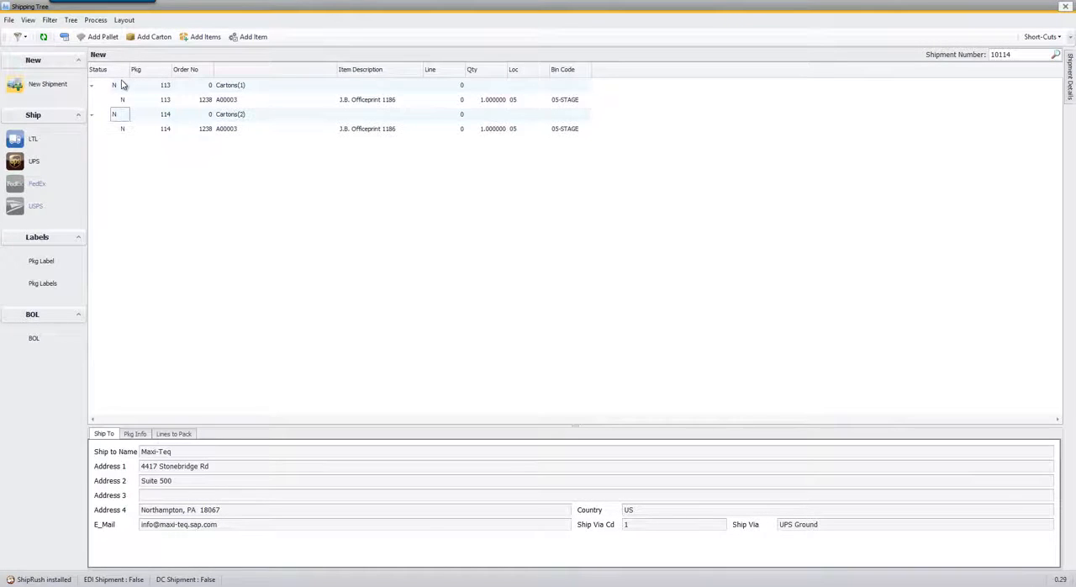
mouse_move(435, 150)
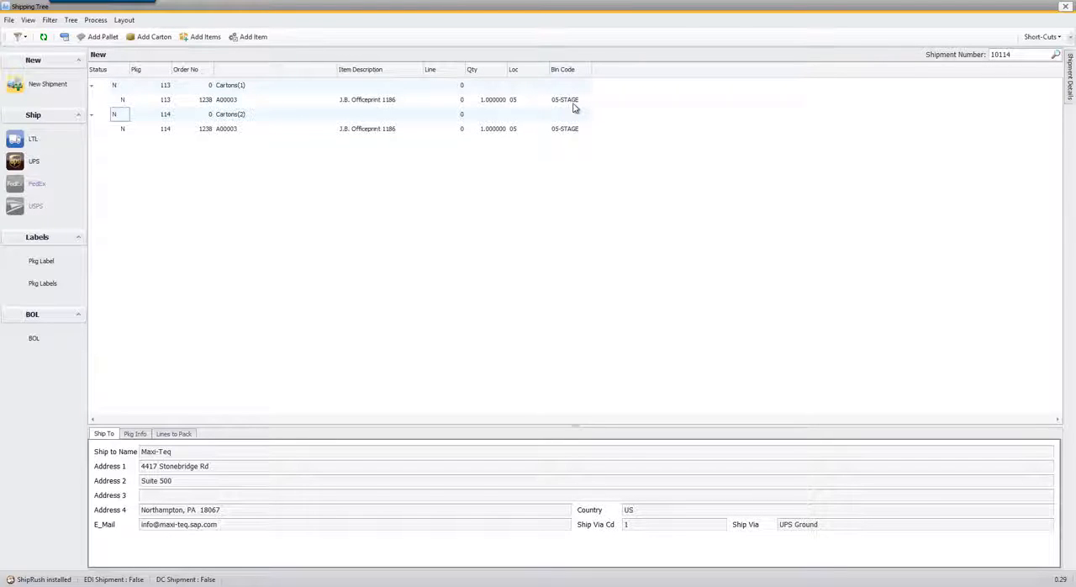
mouse_move(71, 185)
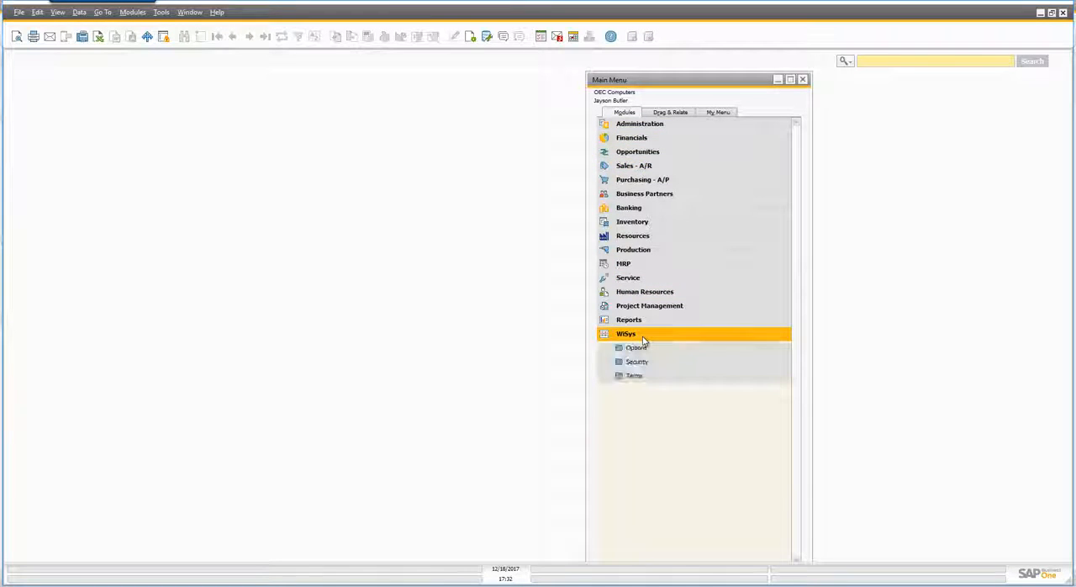
In Wisys Shipping Type Mapping, confirm UPS Ground maps to Ground service with Prepaid payment
left_click(636, 346)
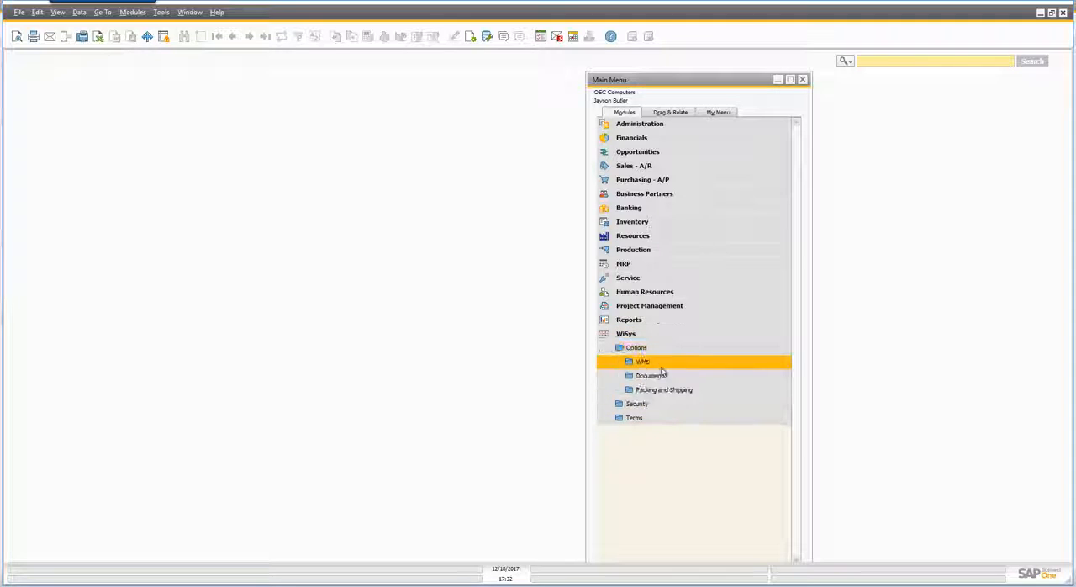
left_click(663, 390)
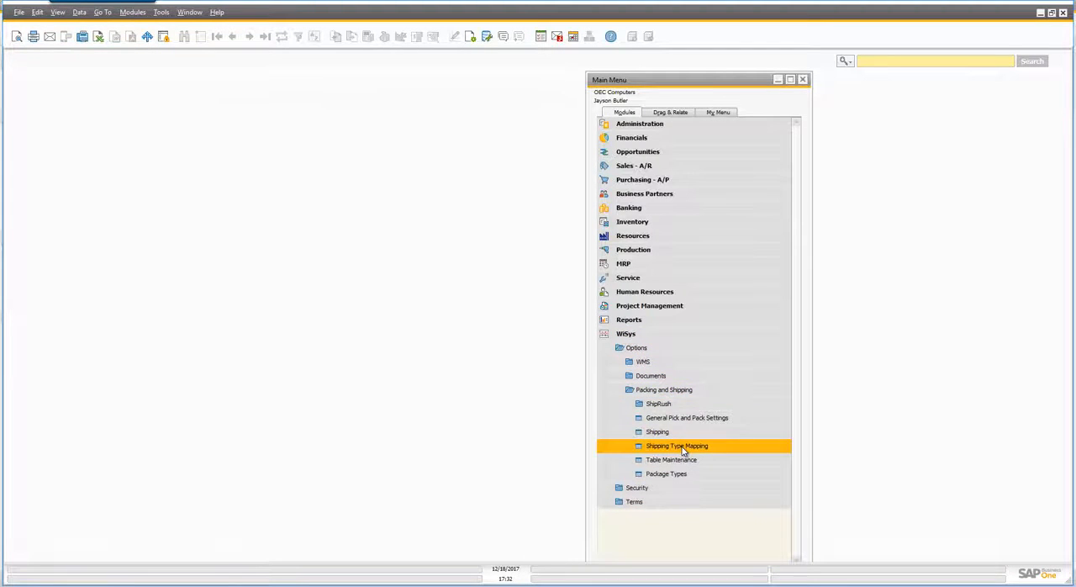
double_click(676, 445)
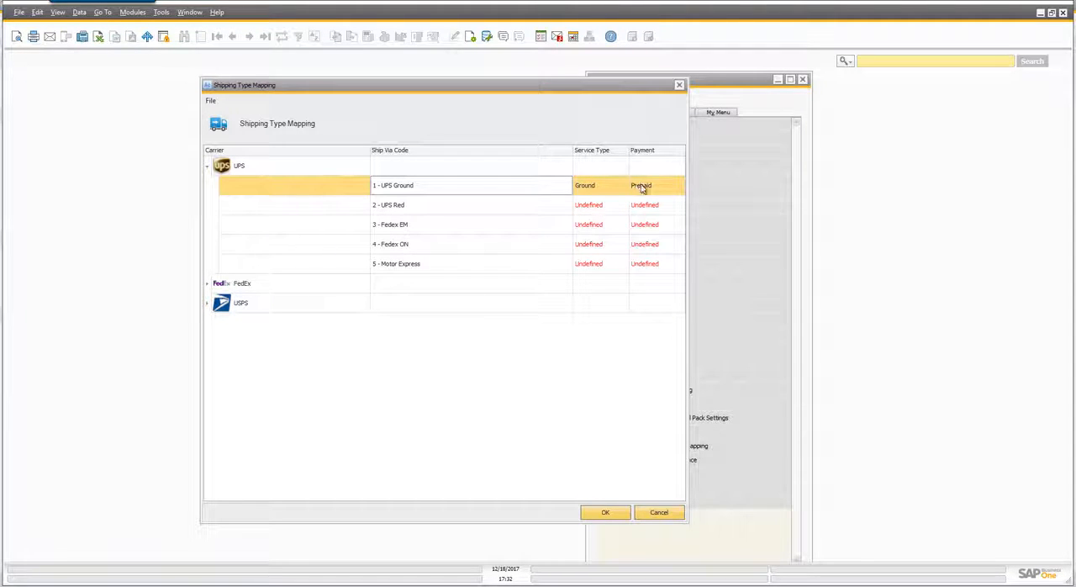
left_click(680, 185)
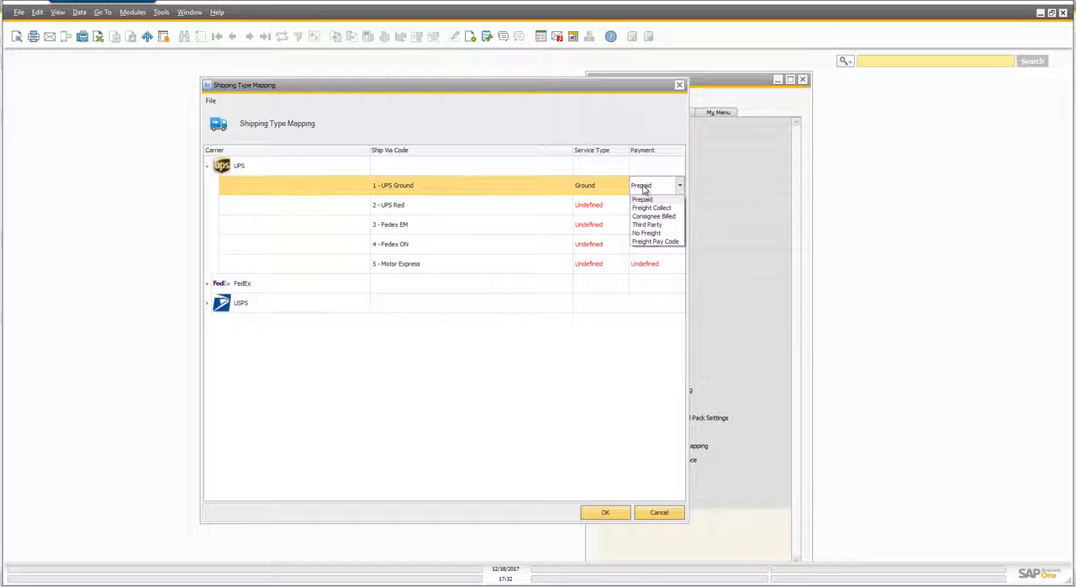
left_click(599, 185)
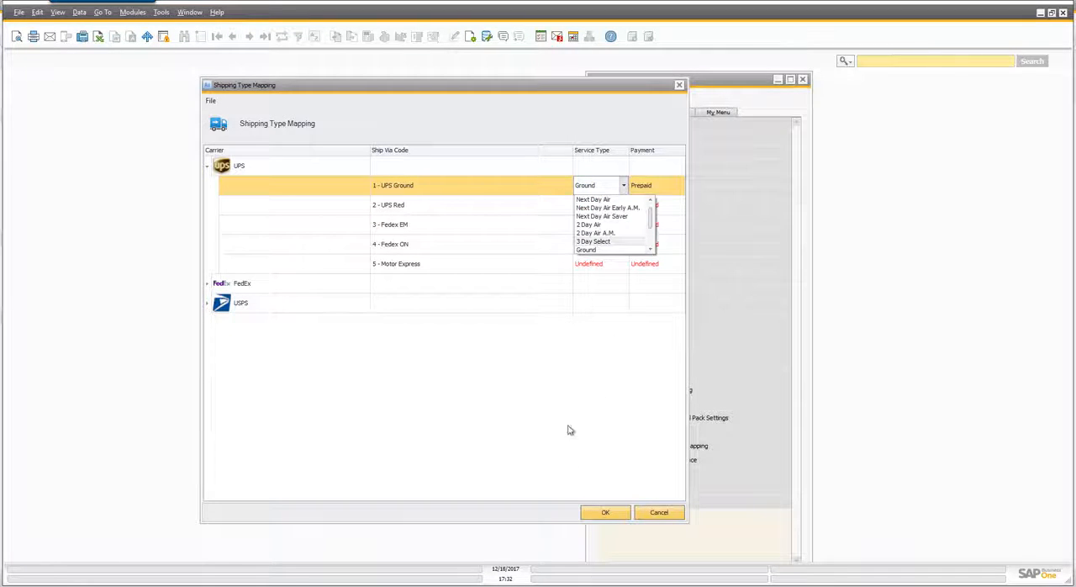
left_click(660, 511)
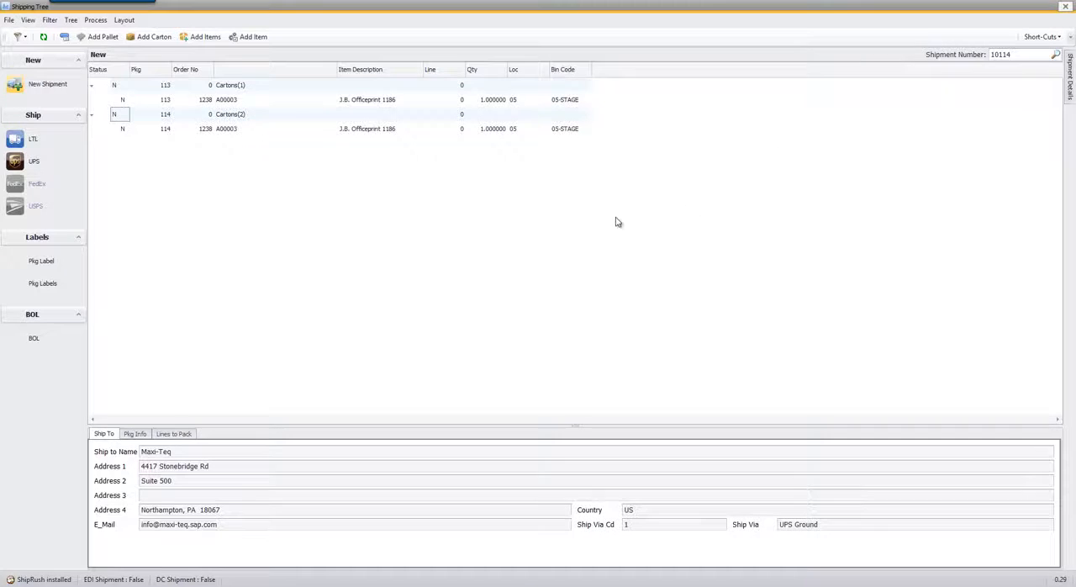
mouse_move(545, 249)
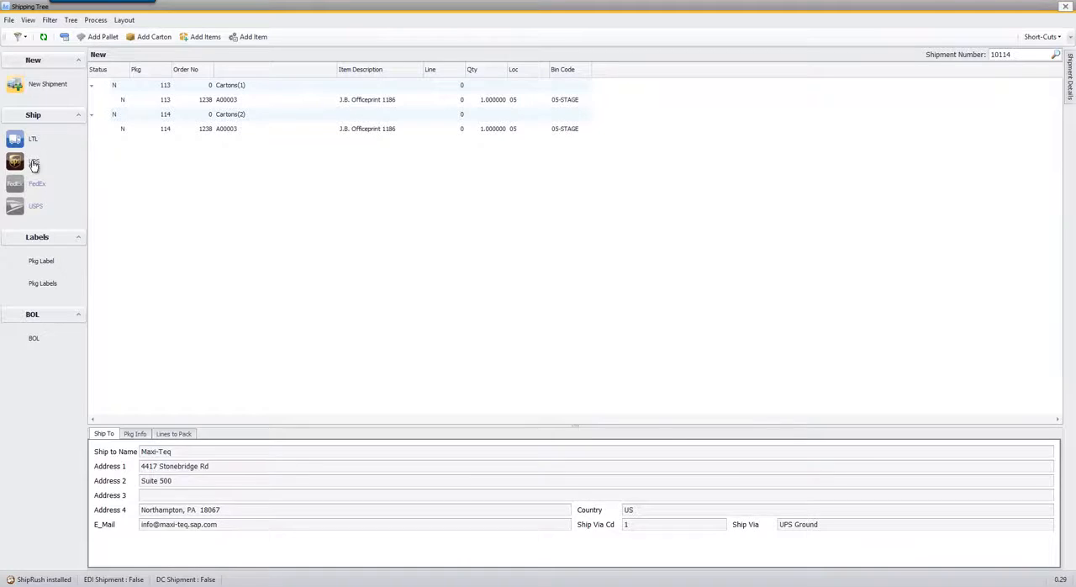
Ship shipment 10114's two cartons via UPS with weights 2 and 3 lbs
left_click(33, 161)
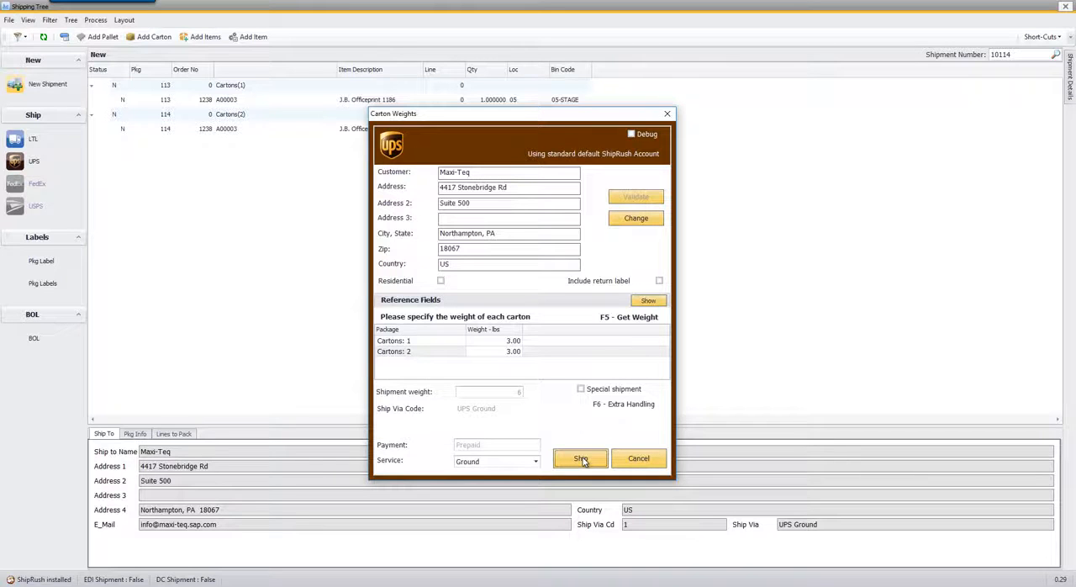
left_click(580, 457)
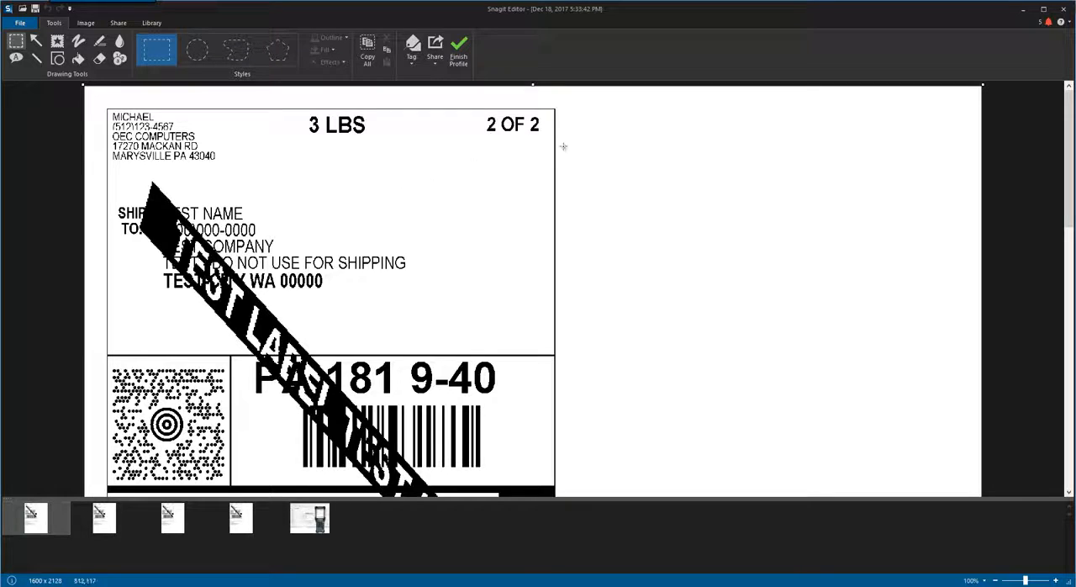
mouse_move(1016, 37)
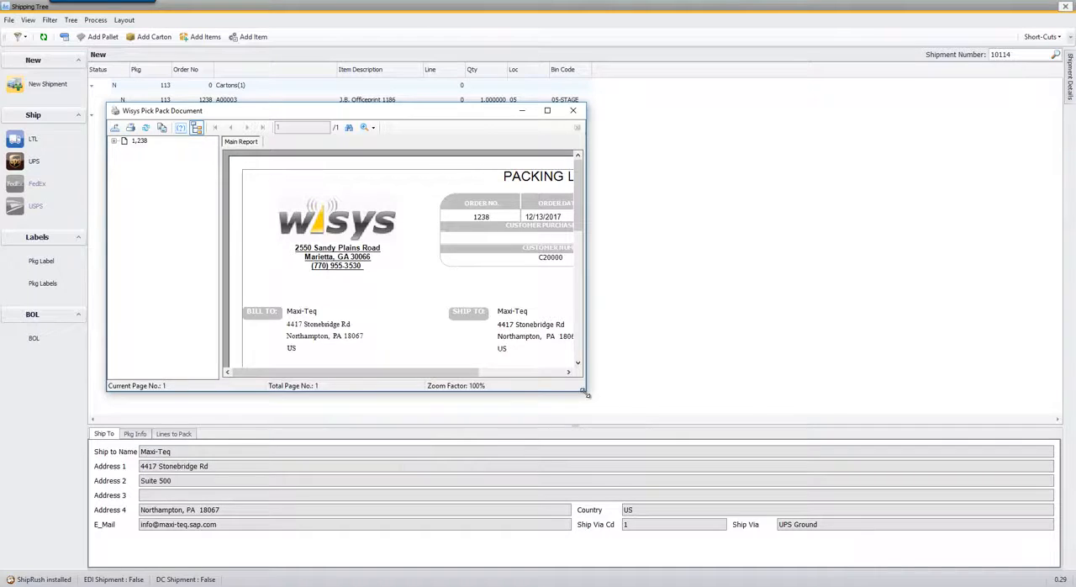
Enlarge the Pick Pack Document window and scroll the order 1238 UPS Ground packing list
left_click_drag(585, 393, 811, 453)
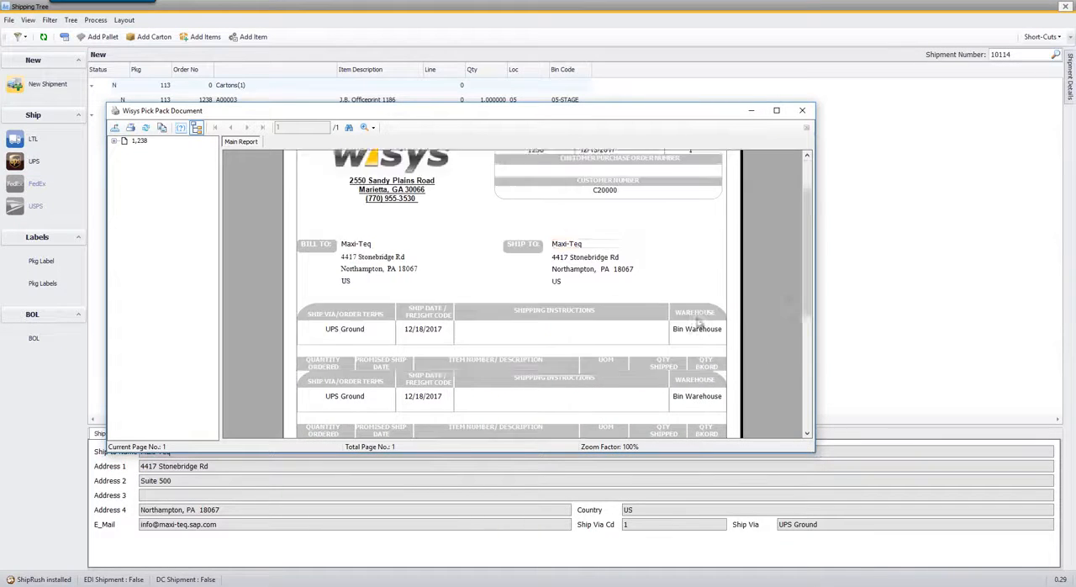
scroll("up", 3)
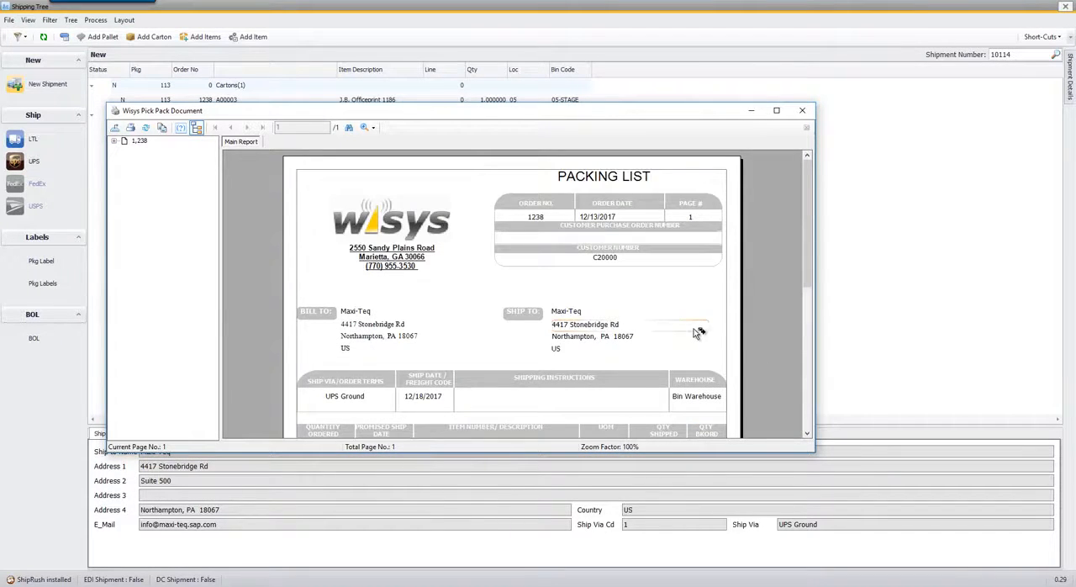
mouse_move(572, 280)
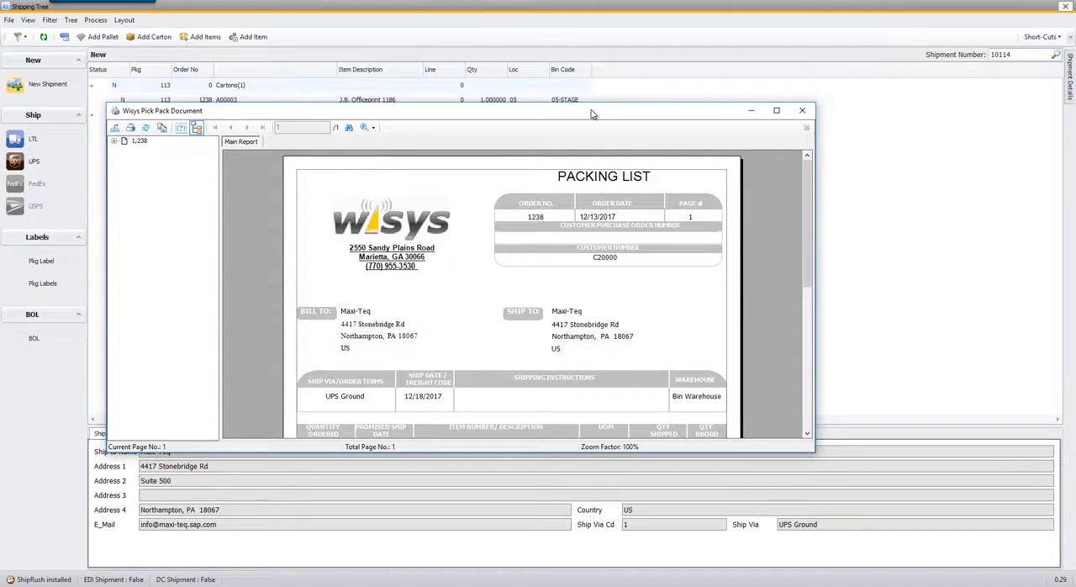
mouse_move(595, 125)
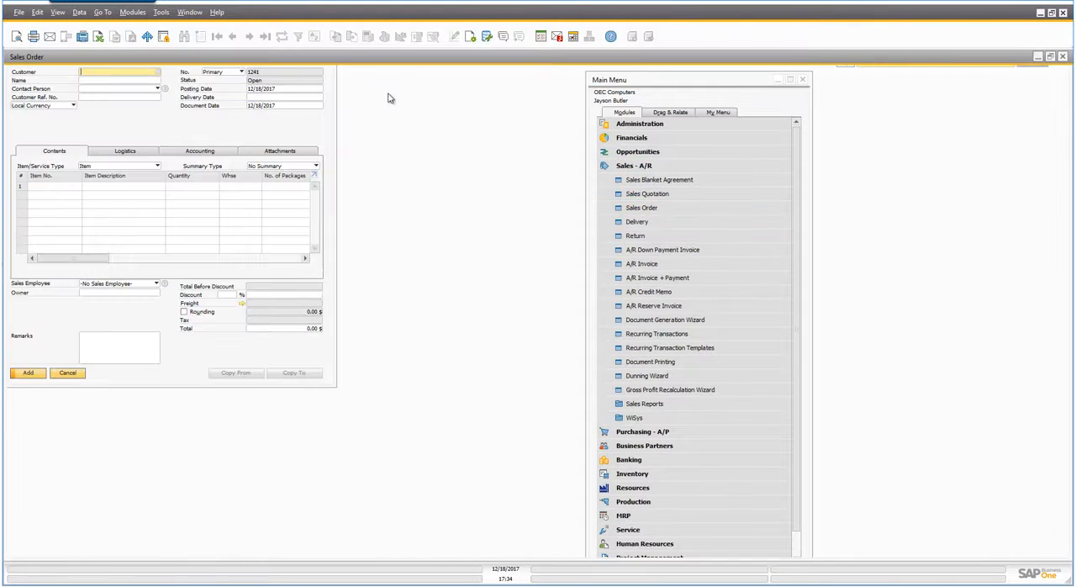
Browse to sales order 1238, view its relationship map linking delivery 1201, and close it
left_click(232, 37)
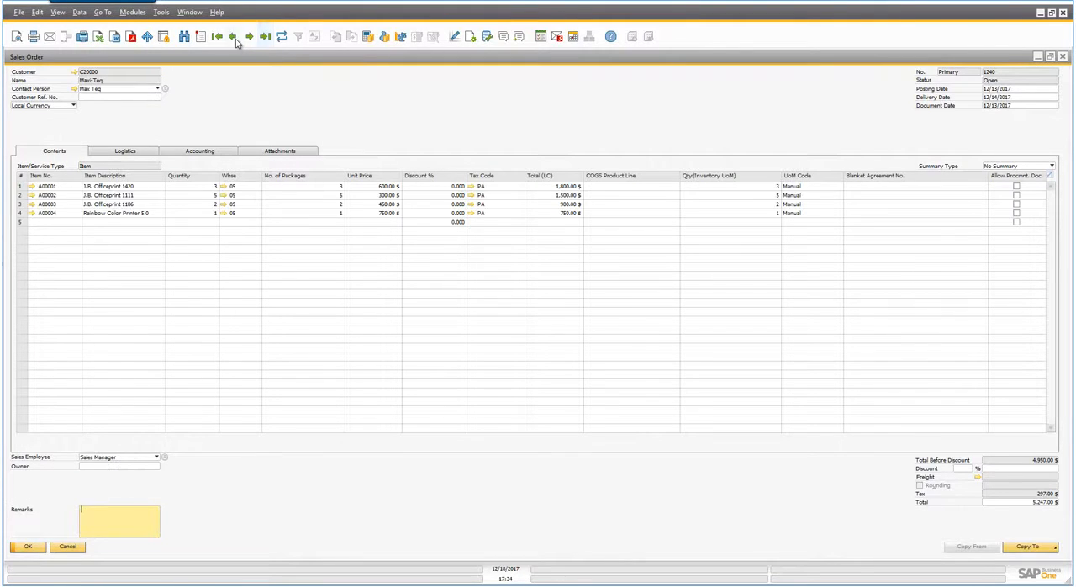
left_click(232, 37)
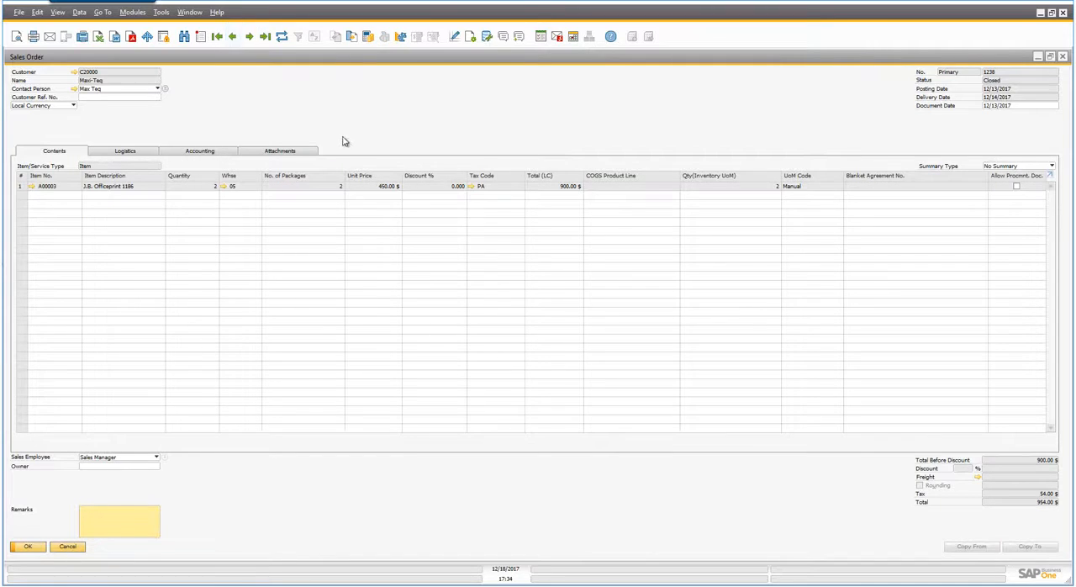
right_click(345, 142)
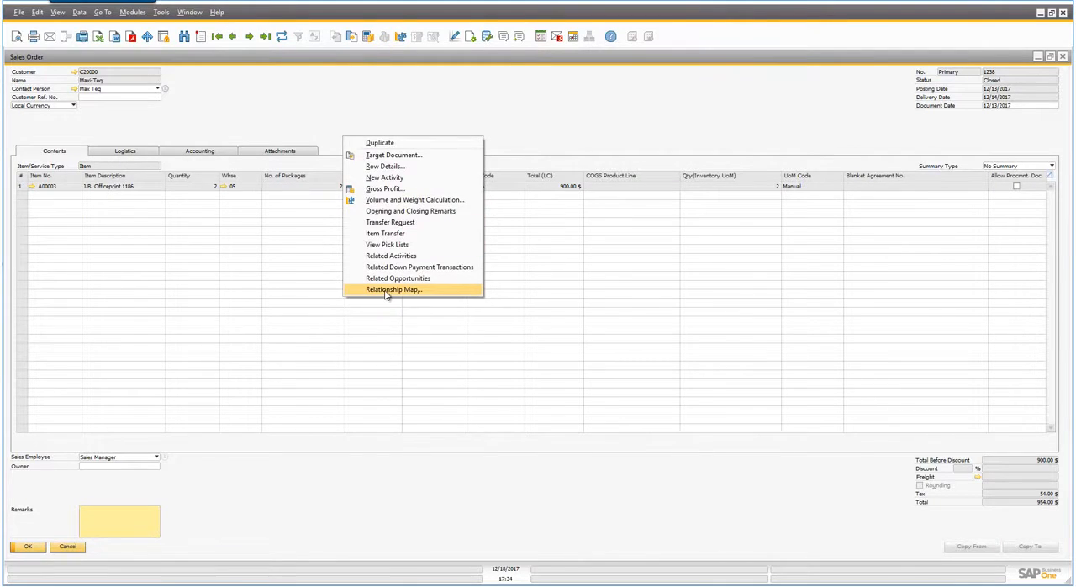
left_click(394, 289)
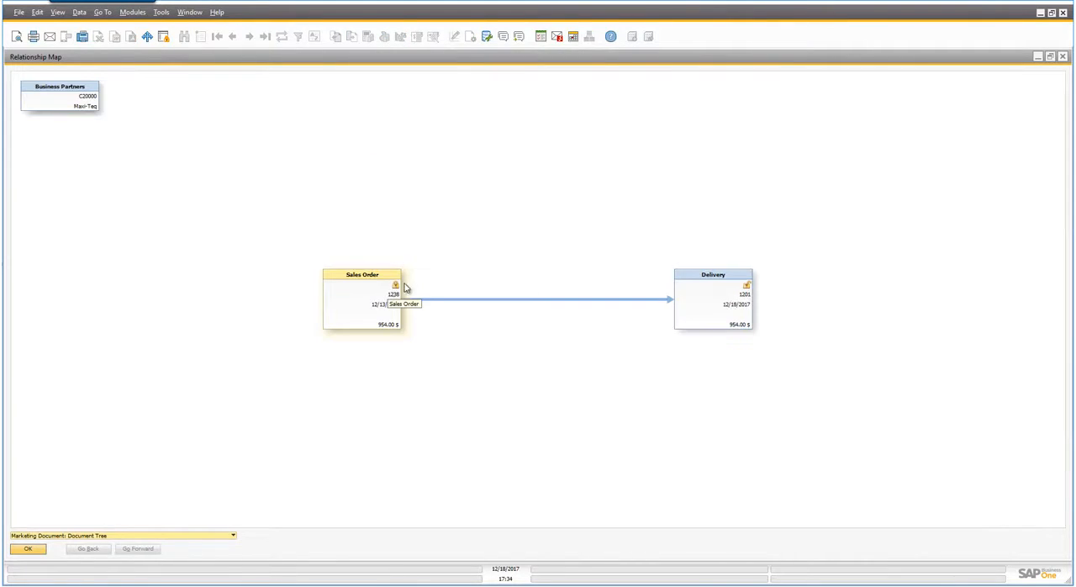
mouse_move(541, 357)
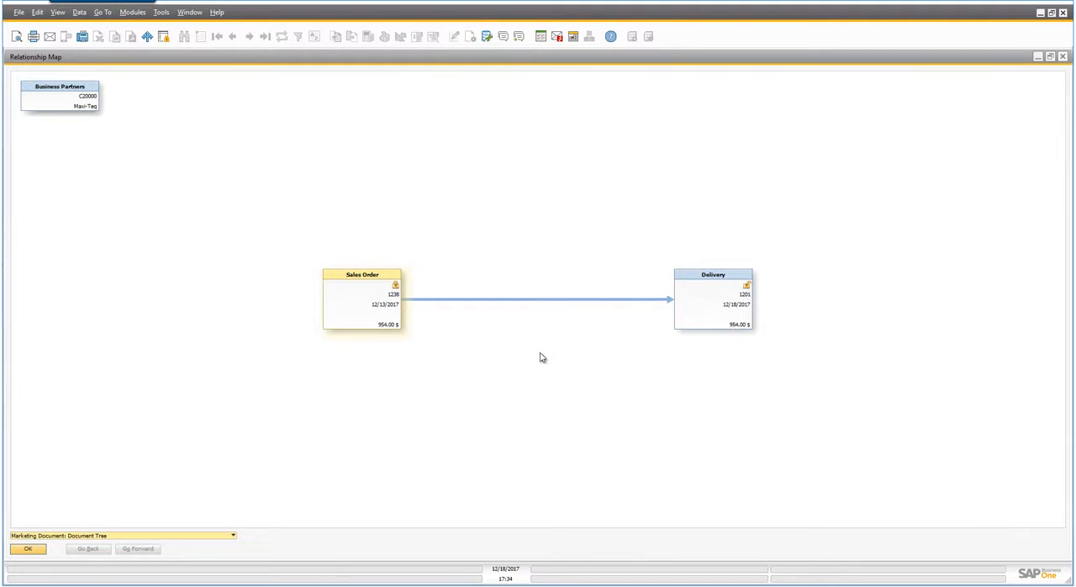
left_click(27, 548)
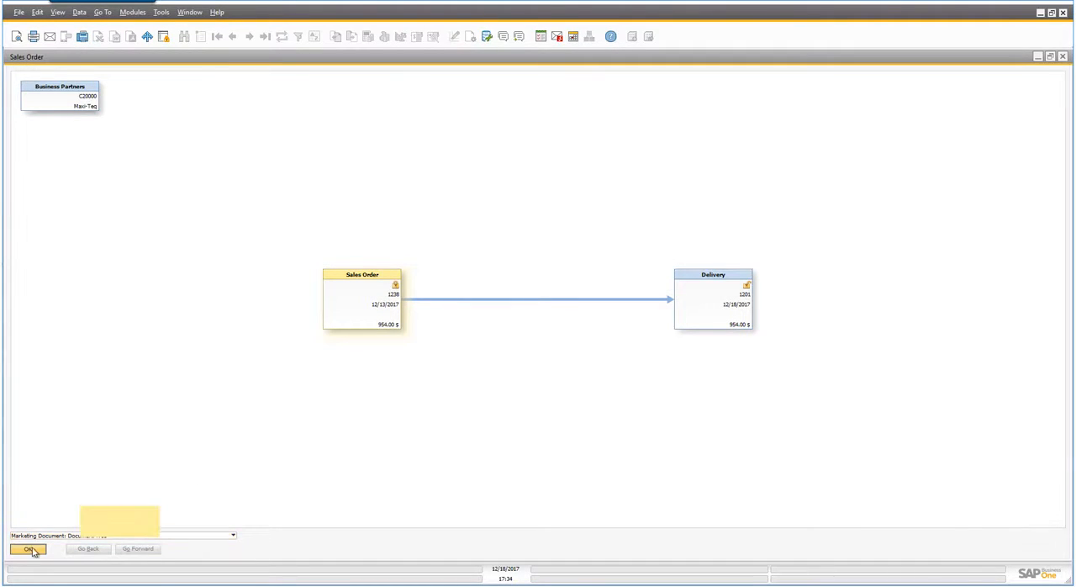